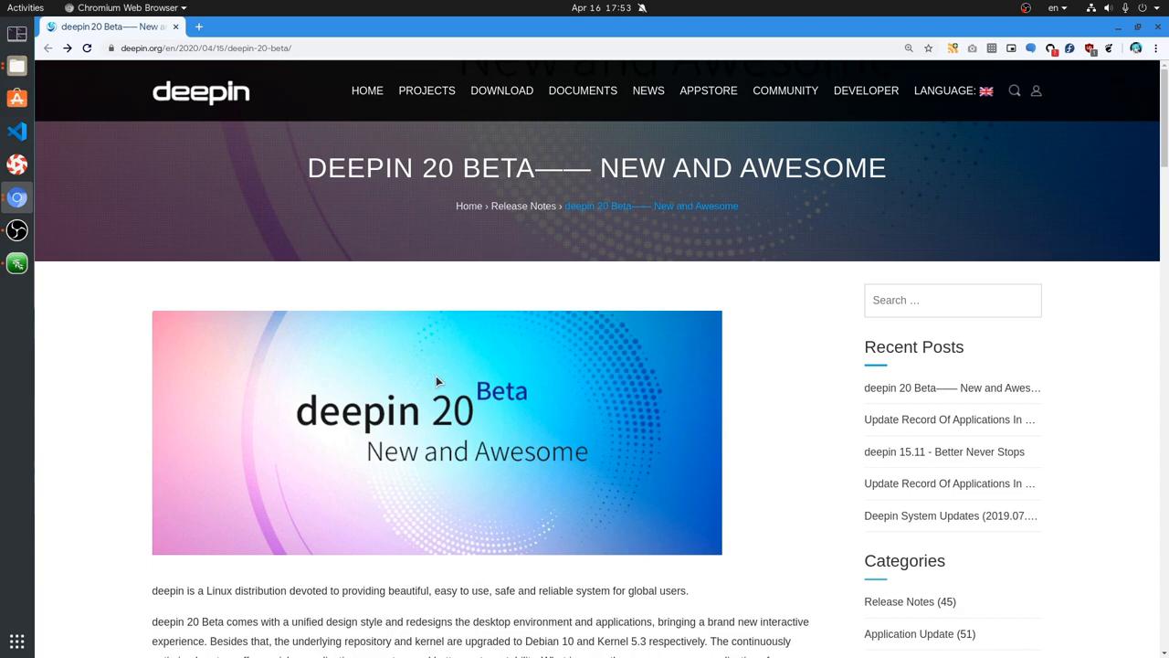
mouse_move(373, 493)
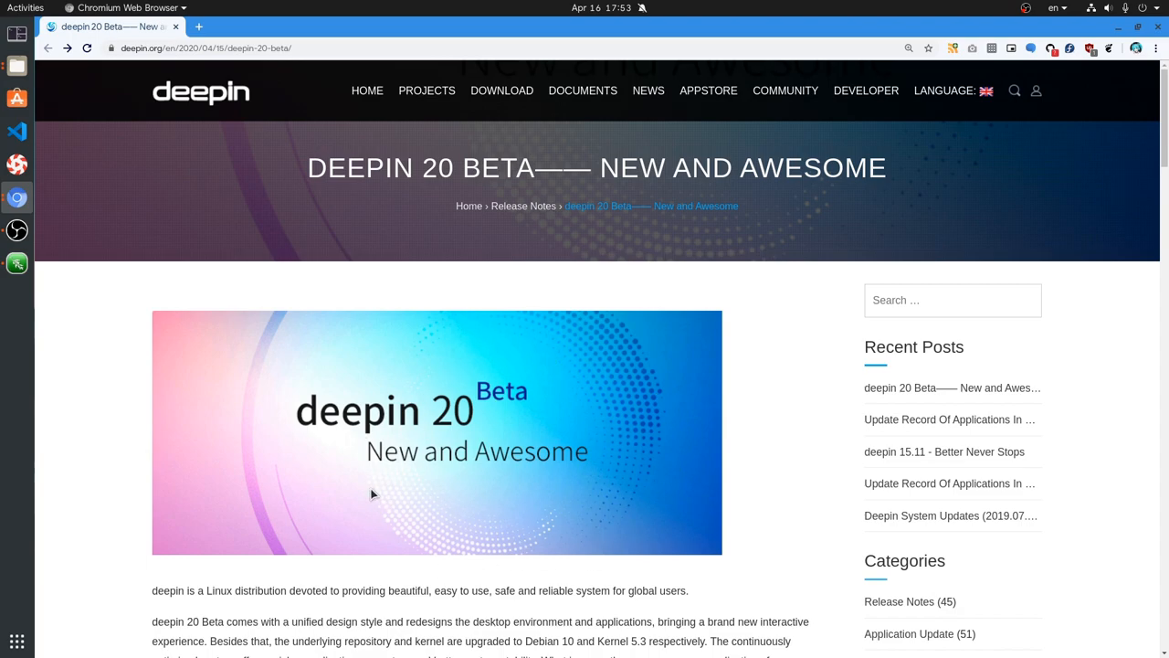
Step: Start the Deepin 20 beta ISO download from the OSDN mirror and launch Disks
scroll("down", 3)
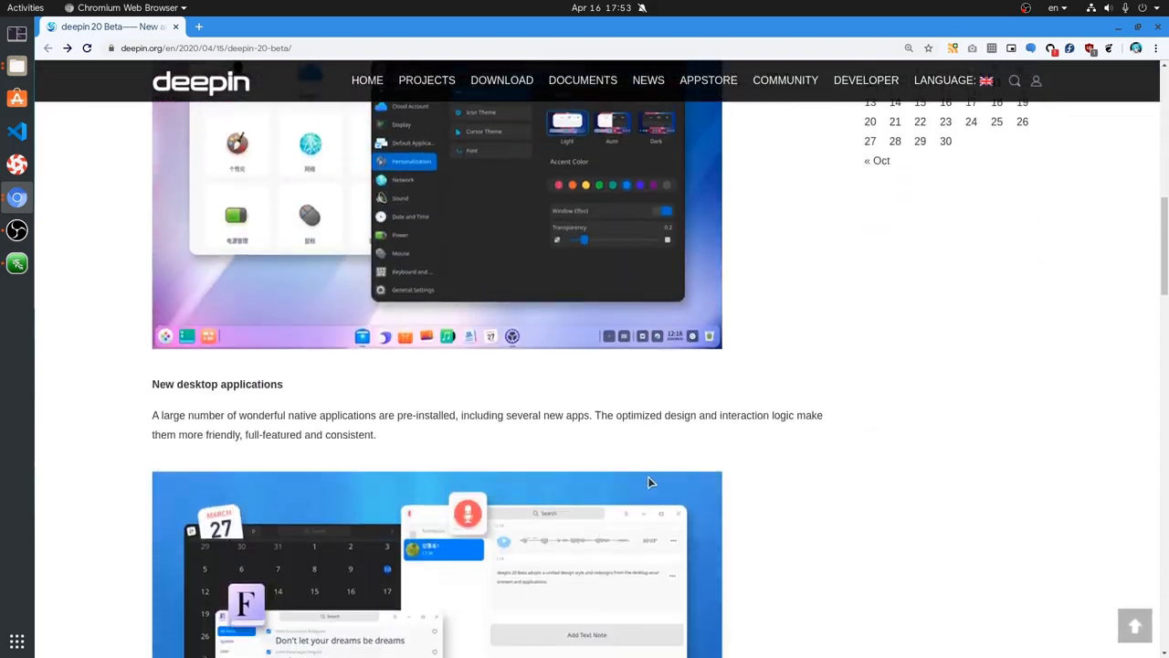
scroll("down", 3)
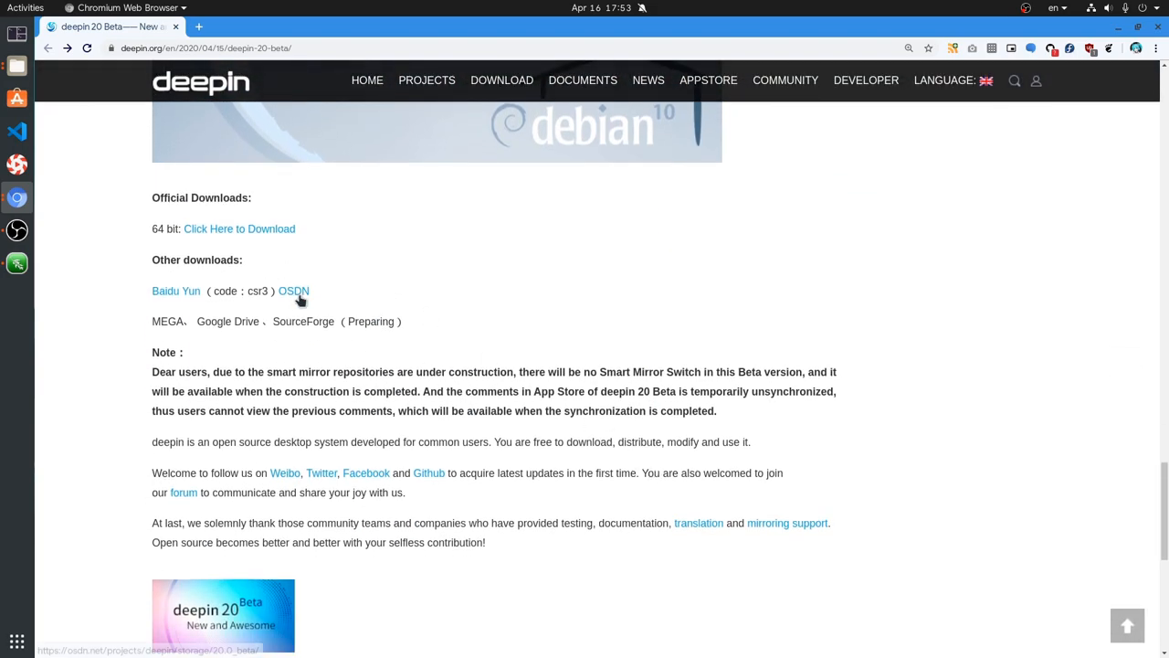
left_click(292, 291)
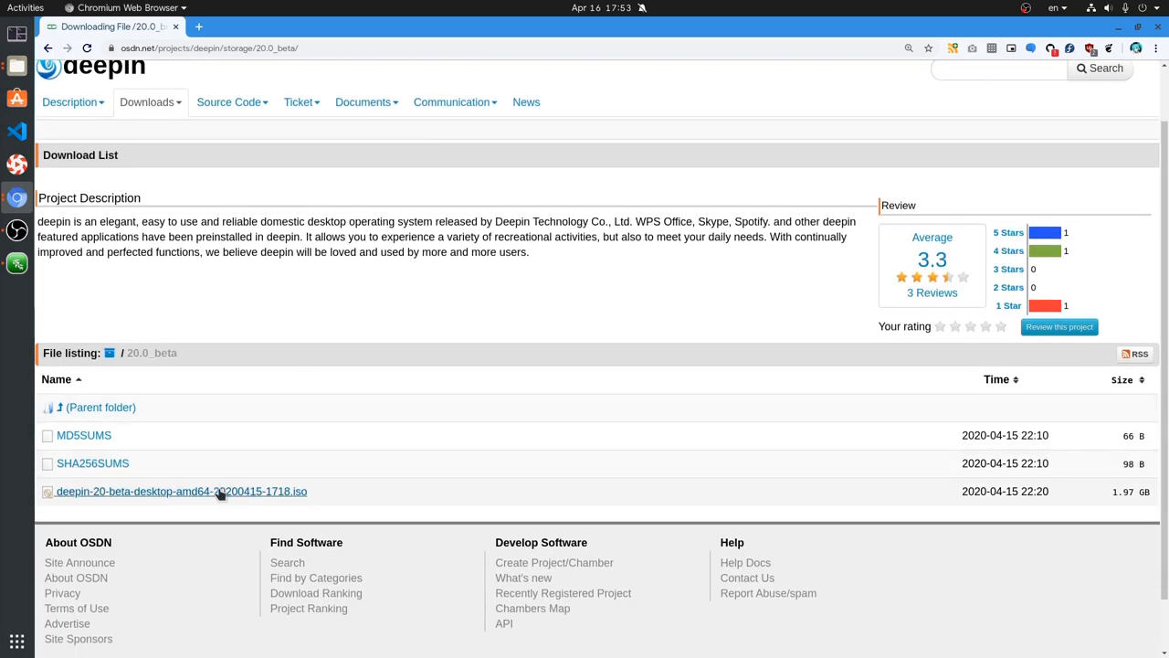
mouse_move(219, 492)
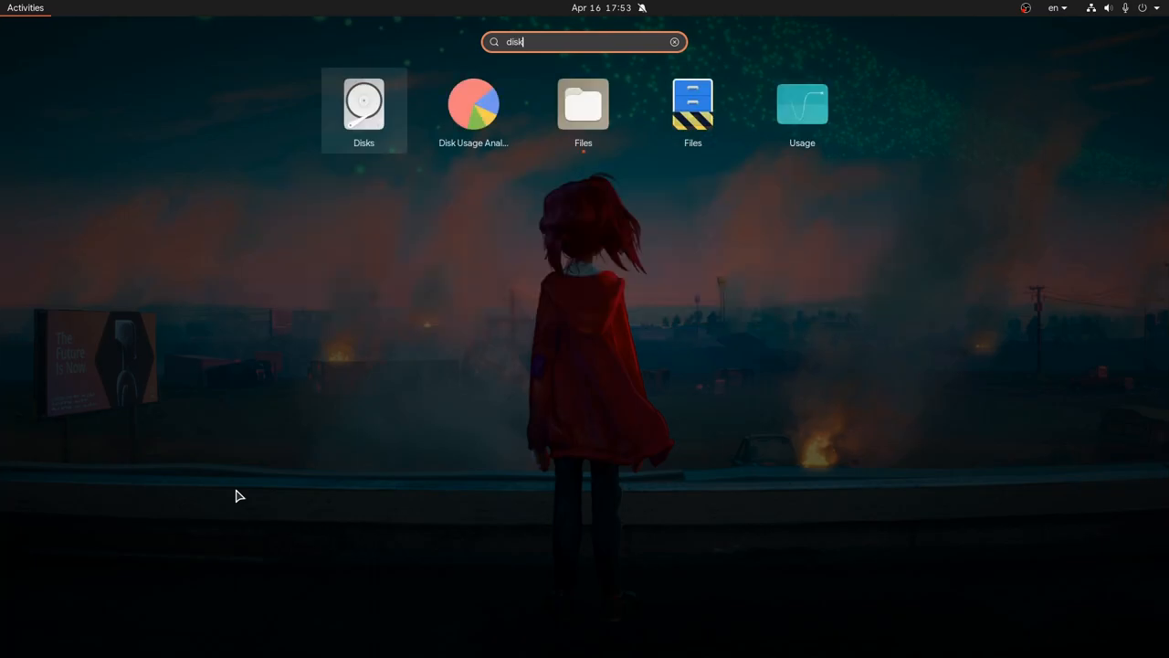
left_click(363, 103)
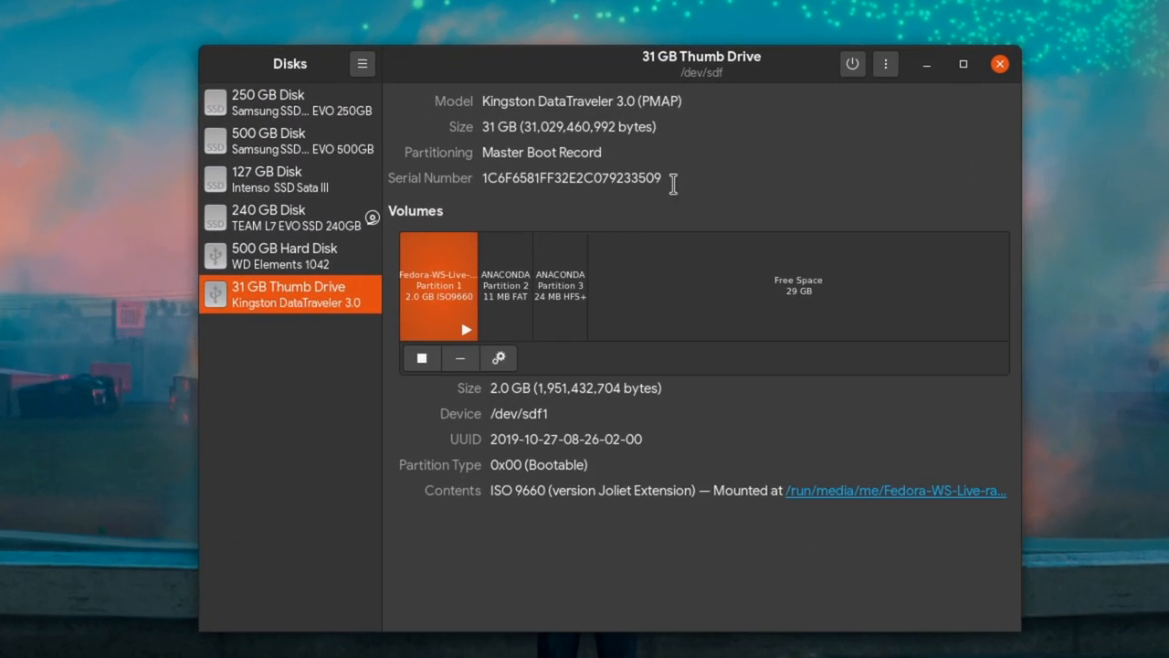
Step: Format the whole 31 GB thumb drive with GPT partitioning, confirming the data erase
left_click(885, 64)
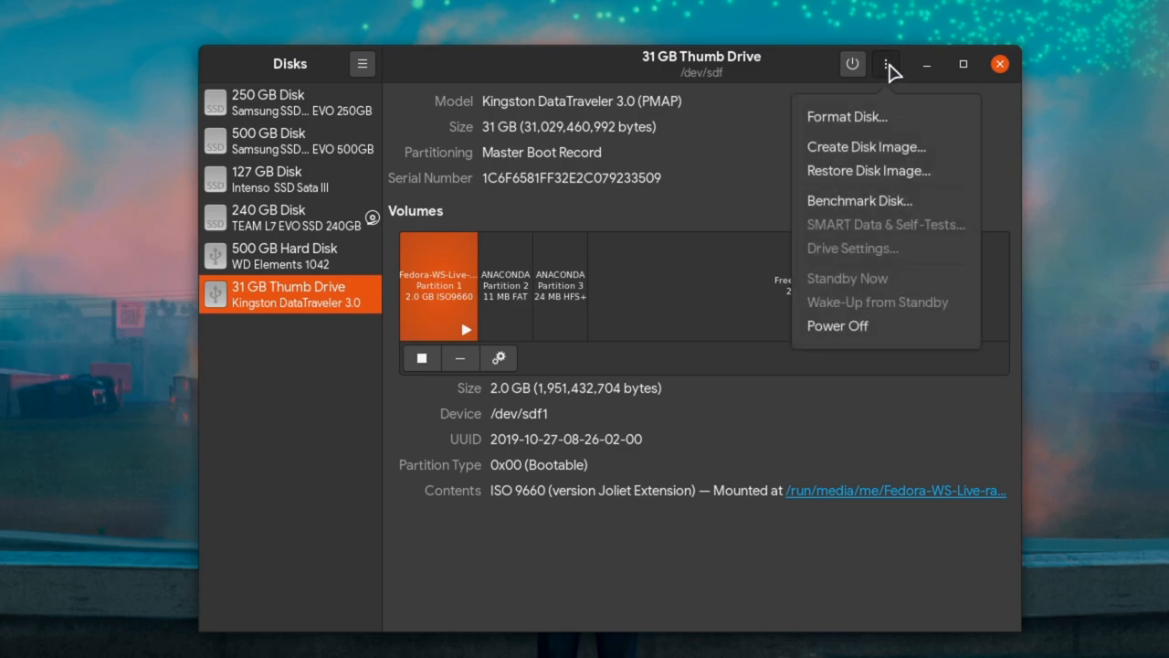
left_click(847, 117)
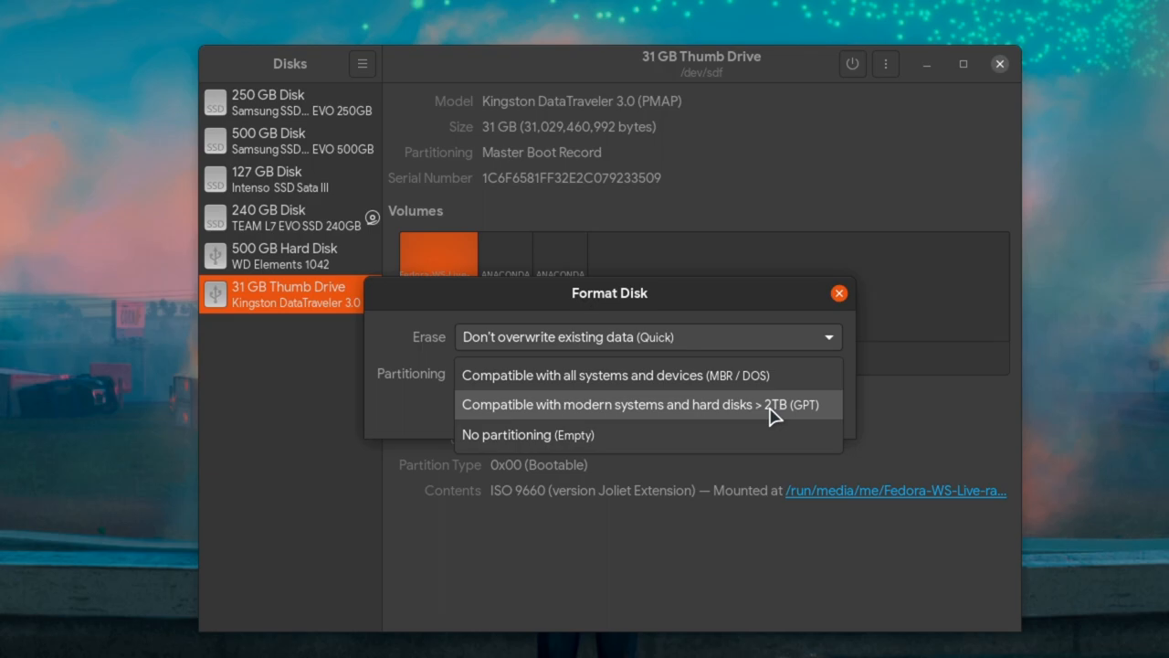
left_click(640, 406)
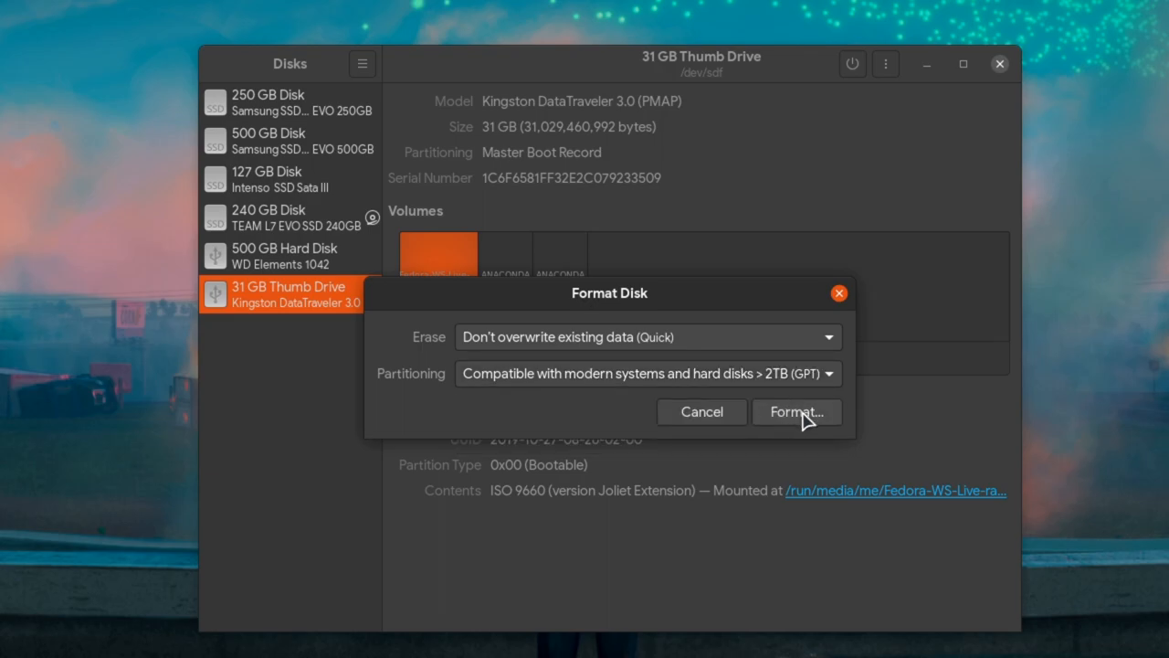
left_click(797, 411)
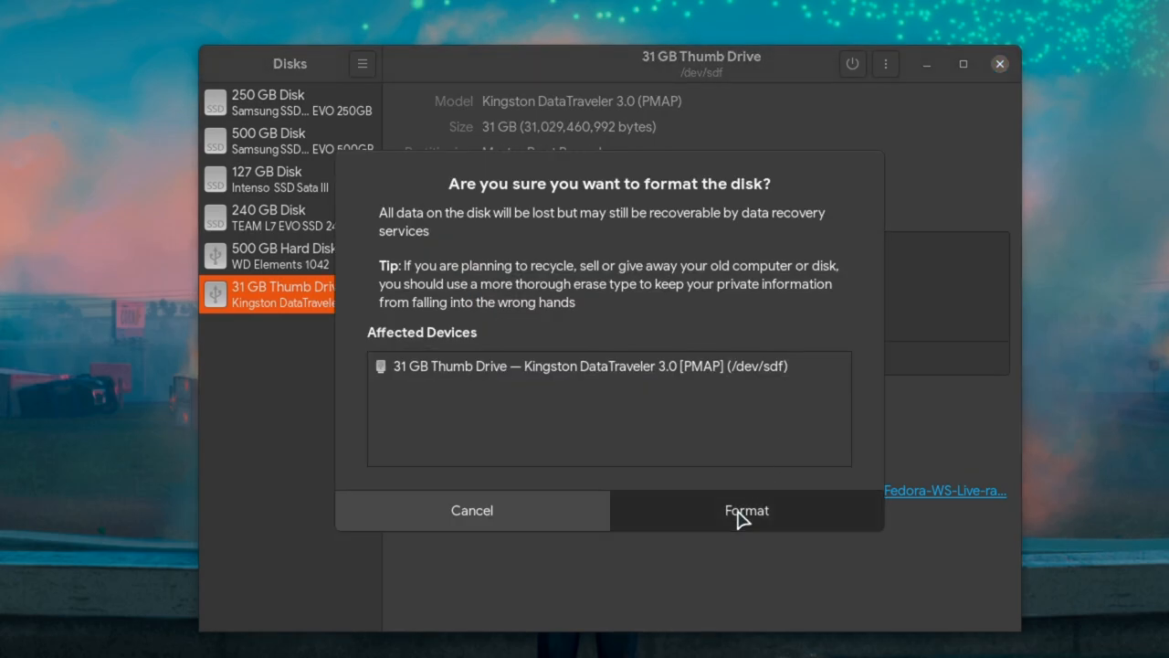
left_click(746, 510)
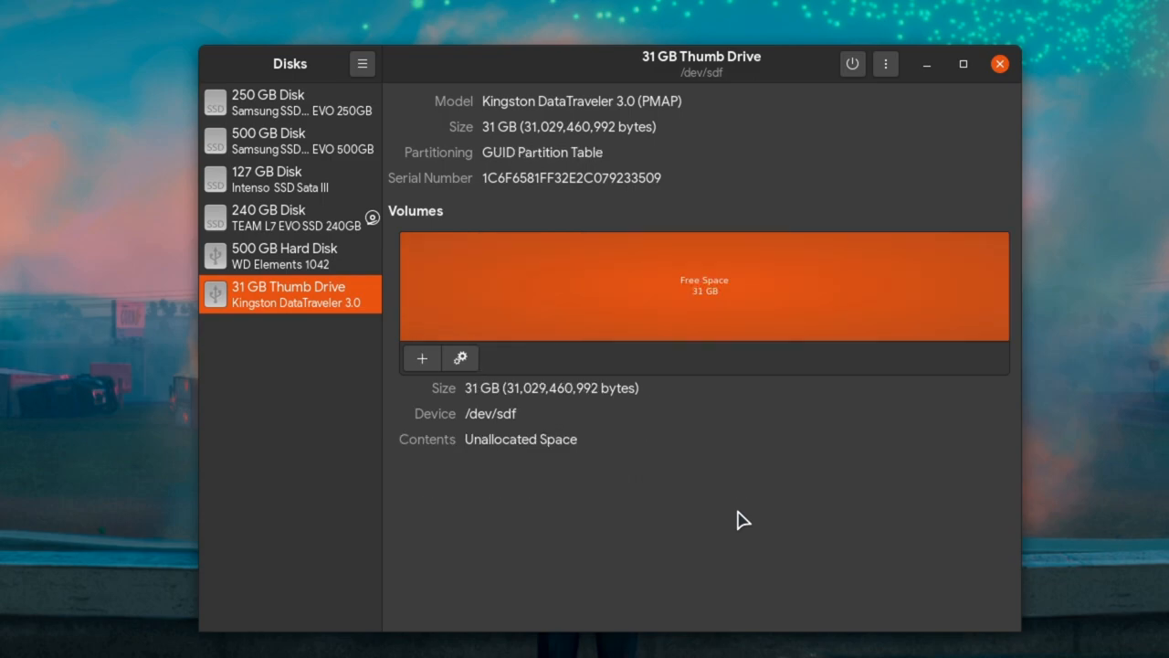
mouse_move(895, 77)
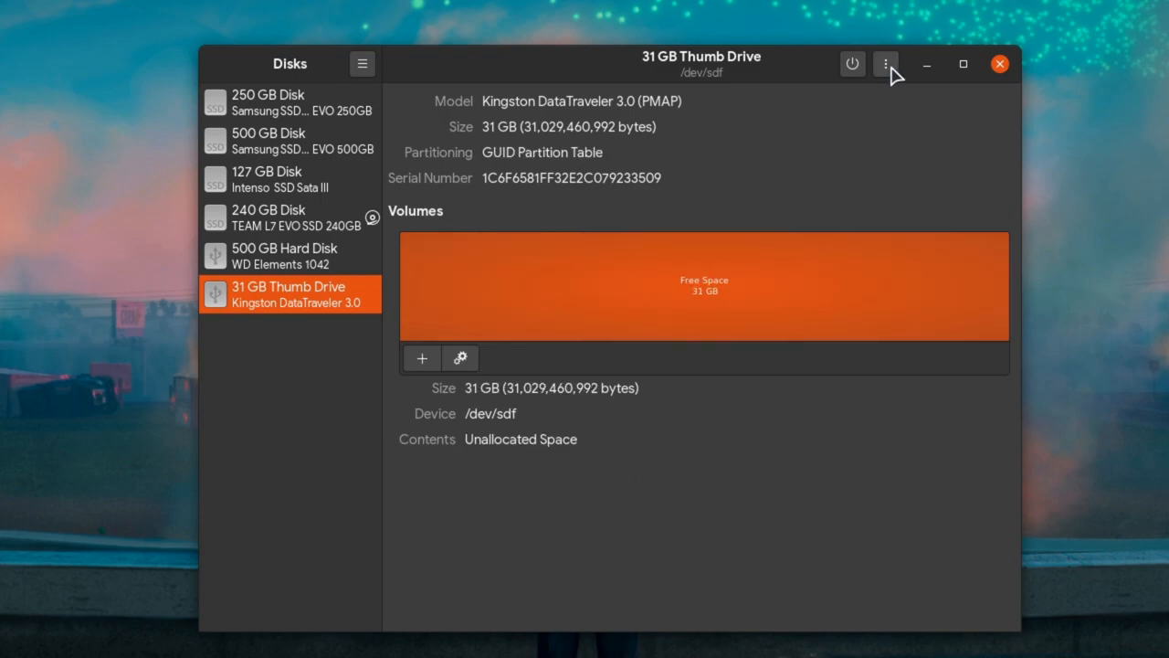
left_click(884, 64)
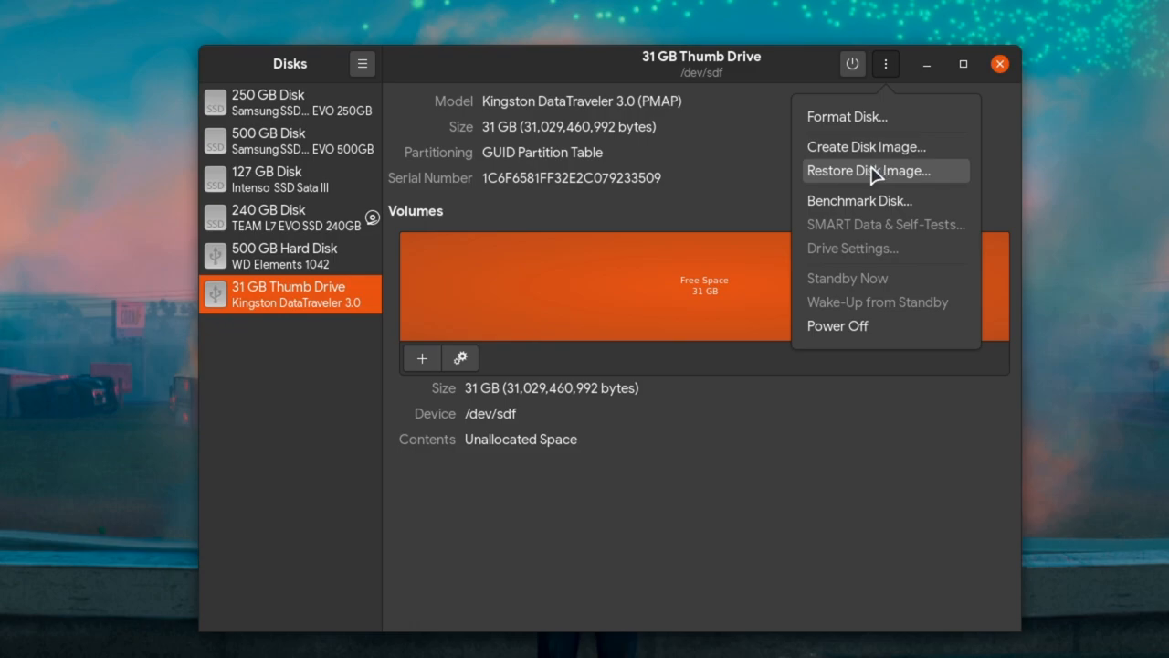
left_click(869, 171)
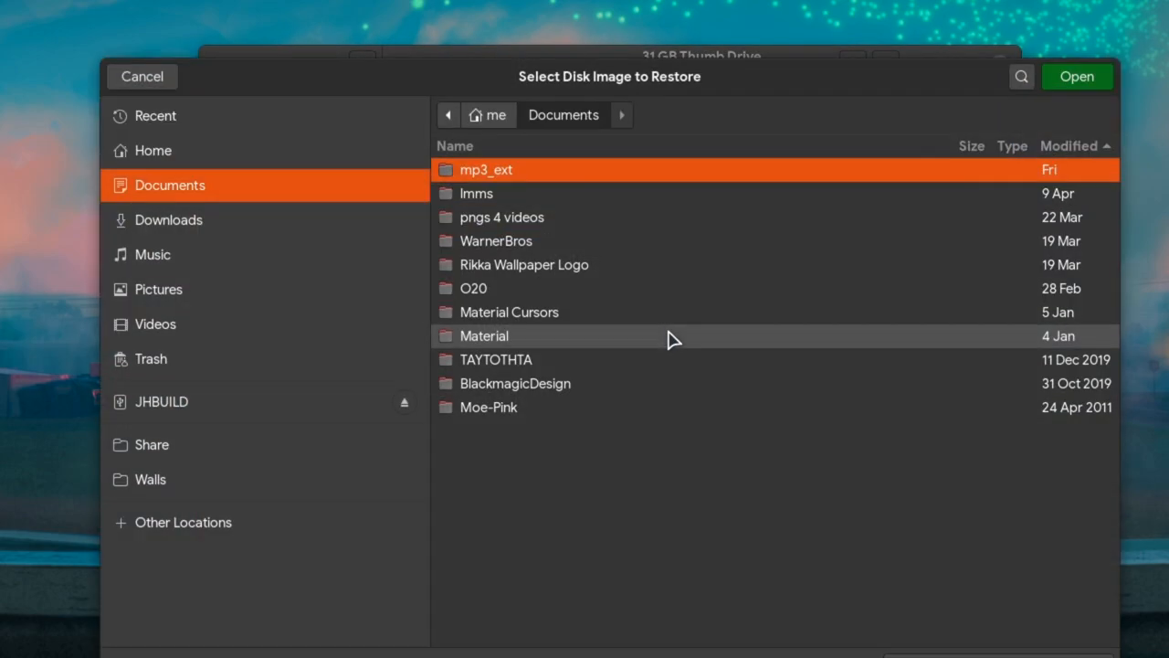
left_click(154, 150)
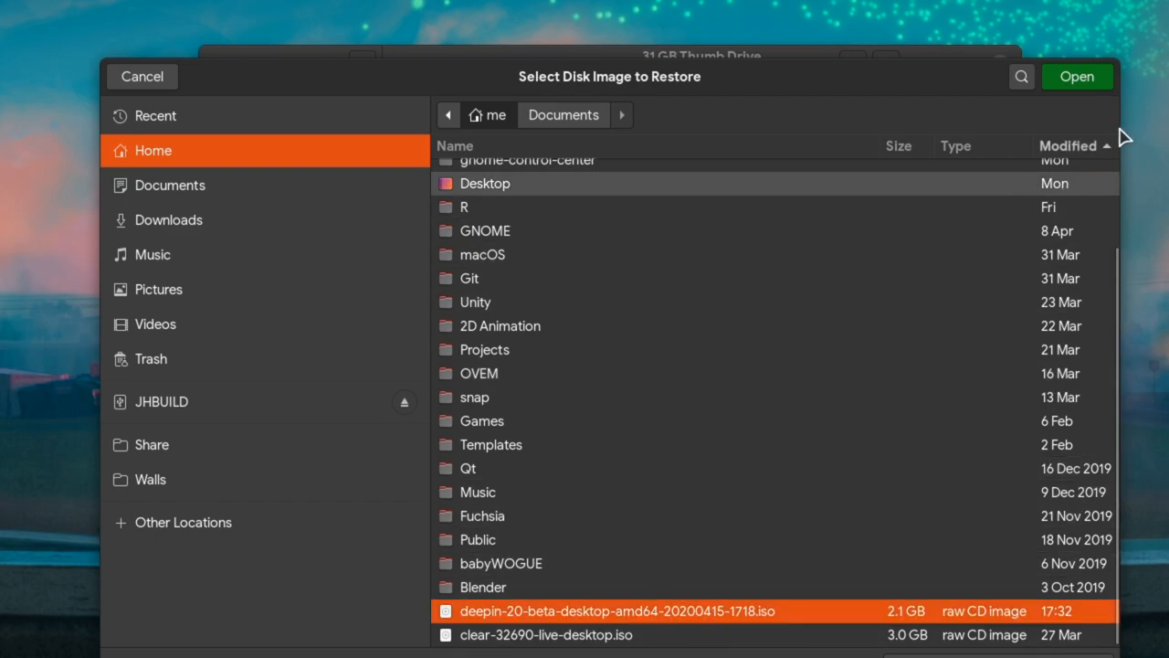
left_click(1076, 77)
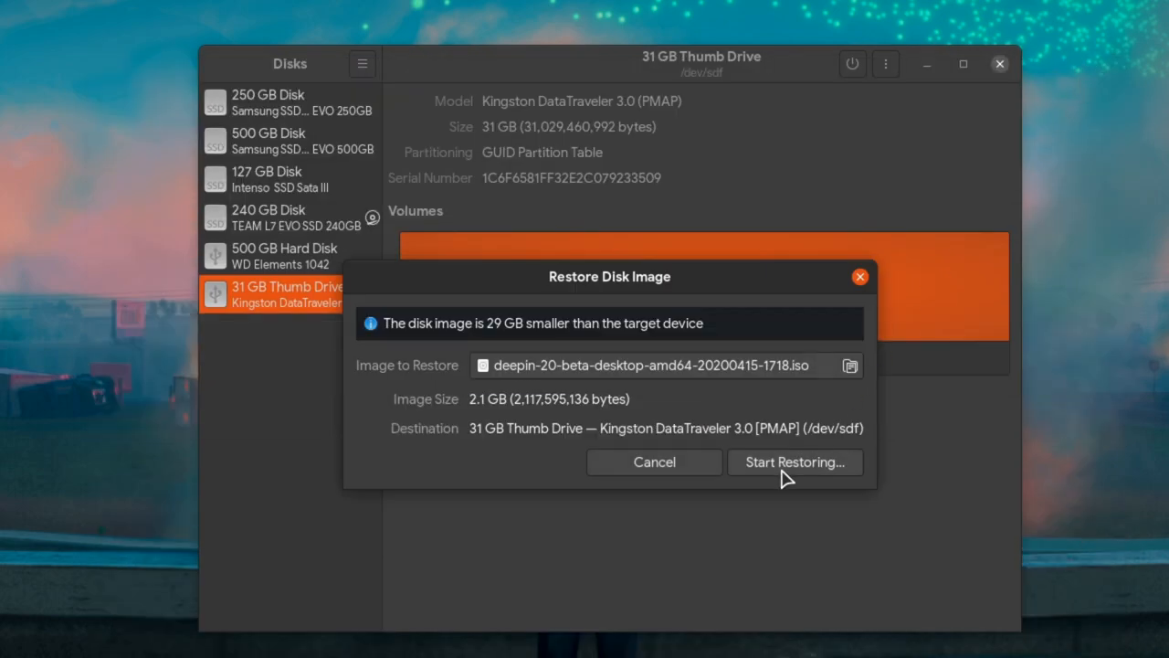
Step: Start restoring the image, confirm the overwrite and authenticate with the password
left_click(795, 461)
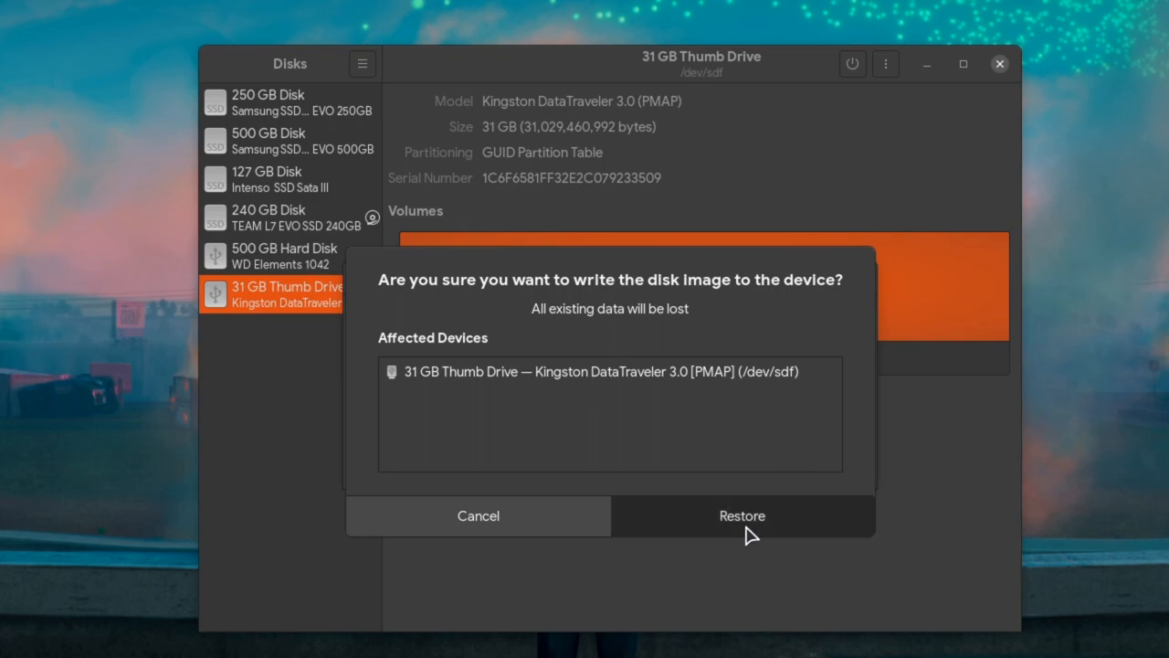
left_click(742, 516)
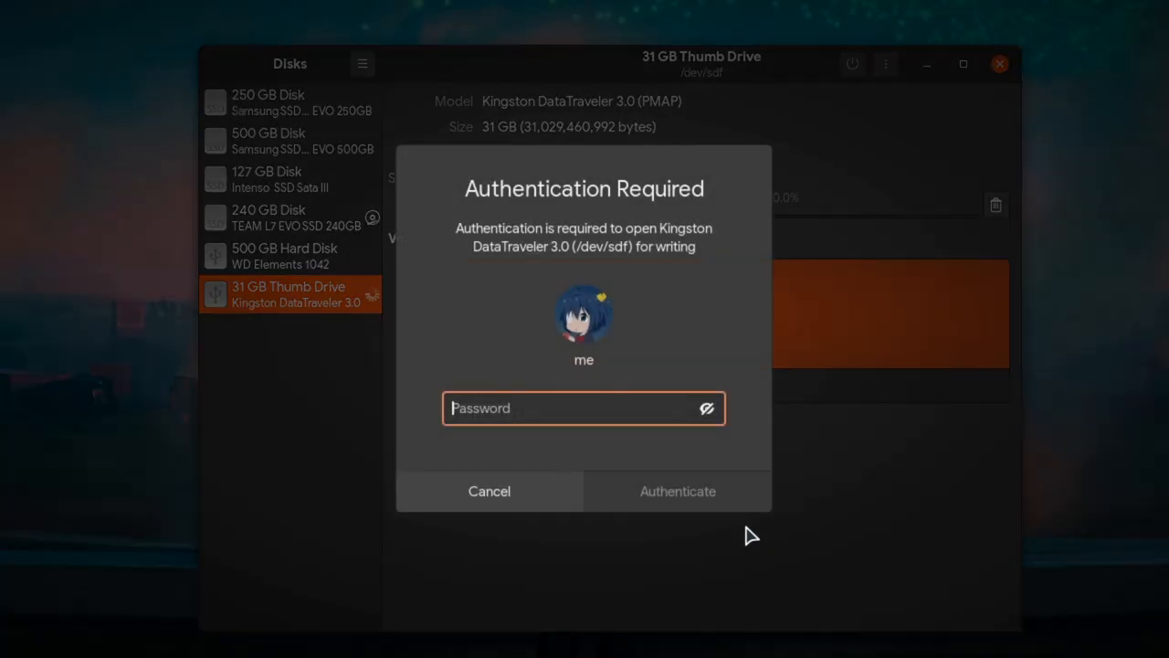
type("password")
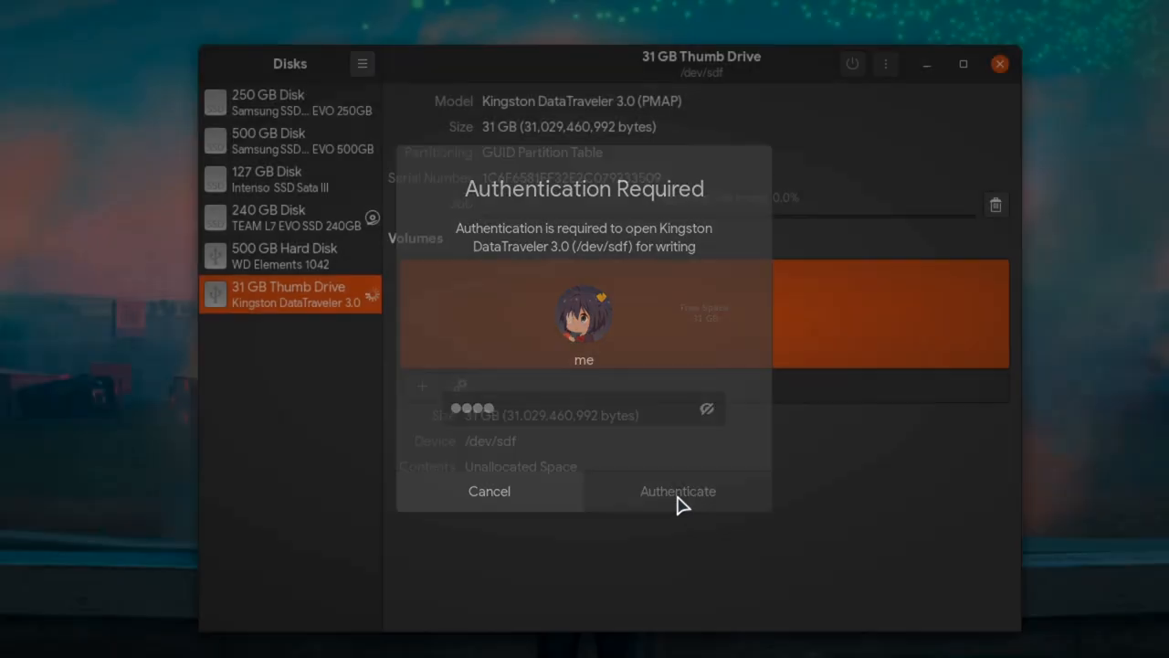
left_click(678, 490)
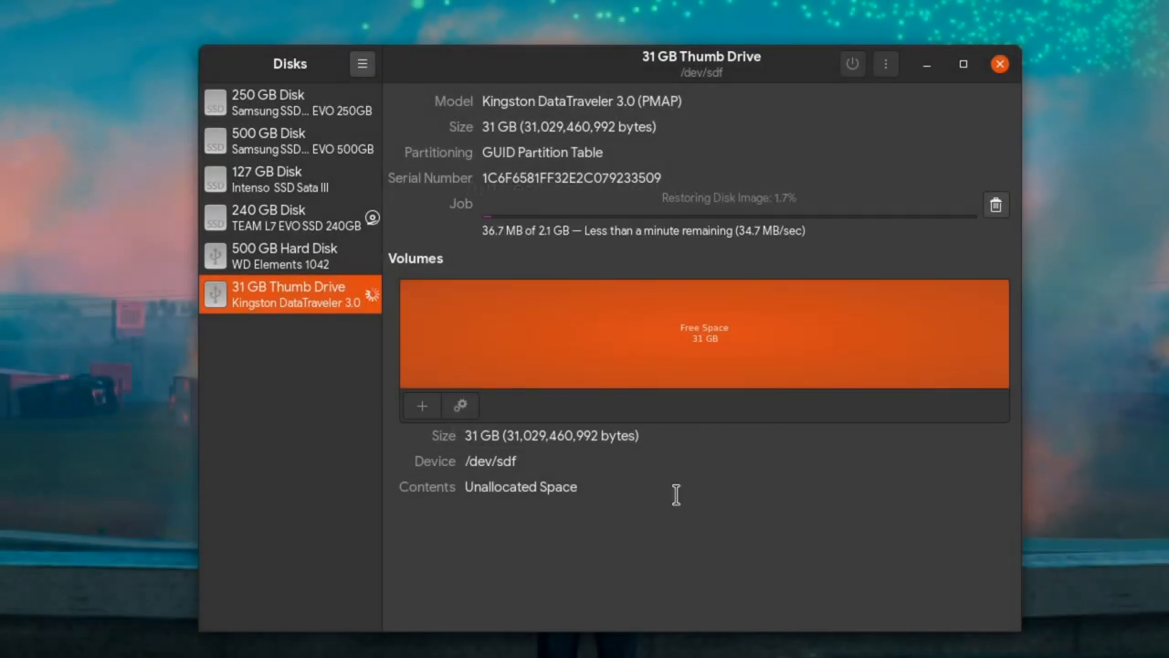